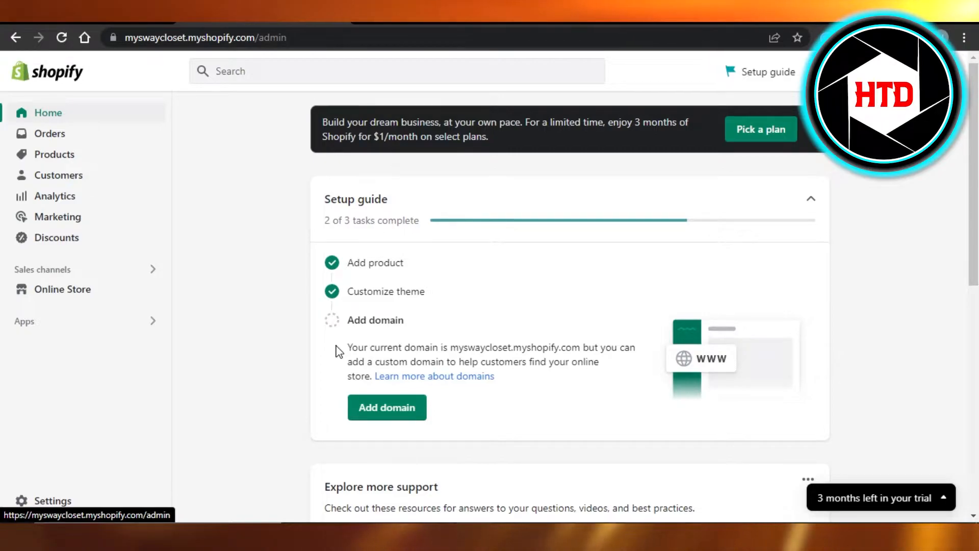
pyautogui.moveTo(244, 306)
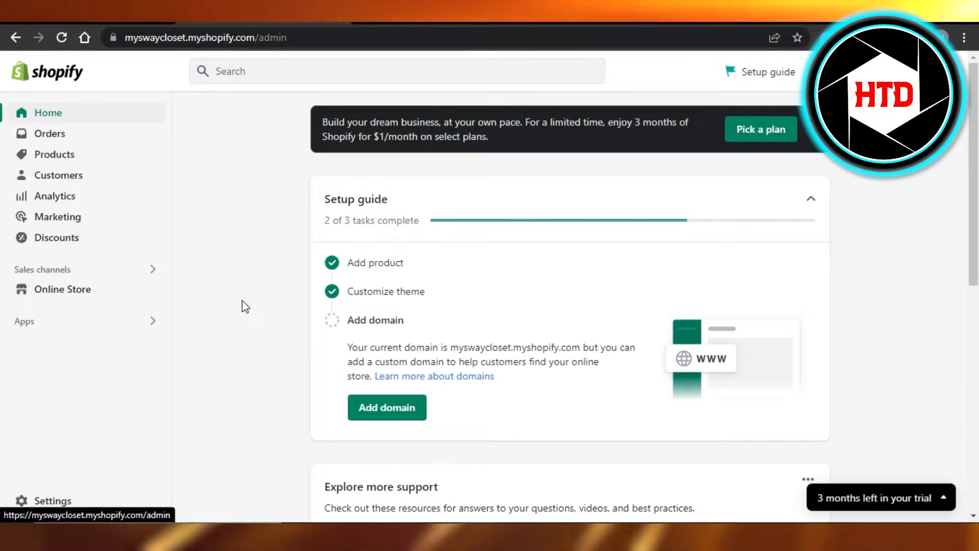
pyautogui.moveTo(55, 154)
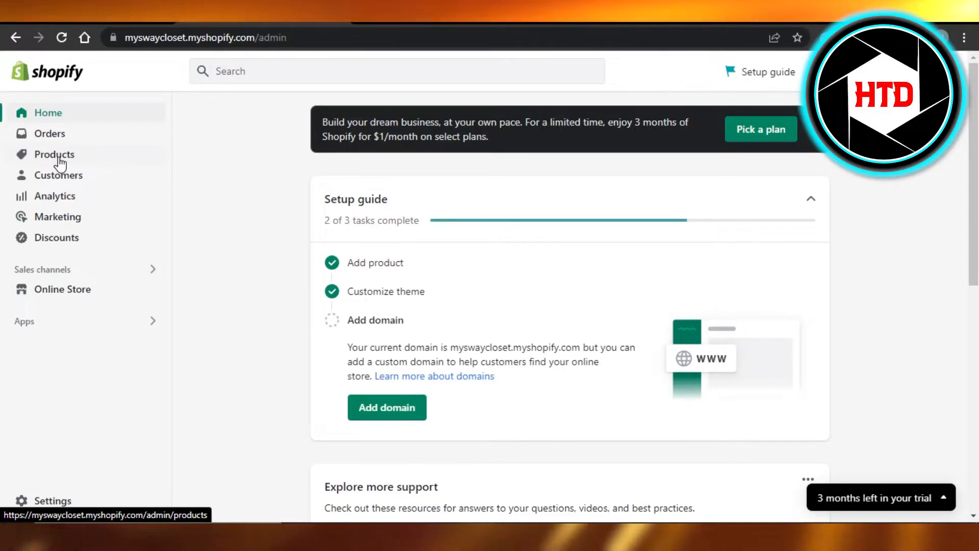
pyautogui.moveTo(30, 156)
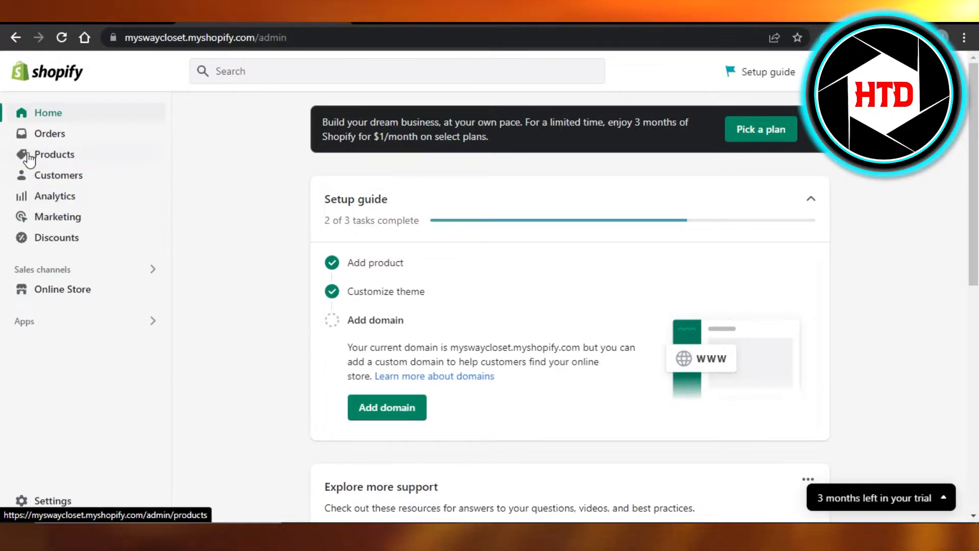
# - Go to the Products Inventory list and start editing the red t shirt's Available quantity
pyautogui.click(55, 154)
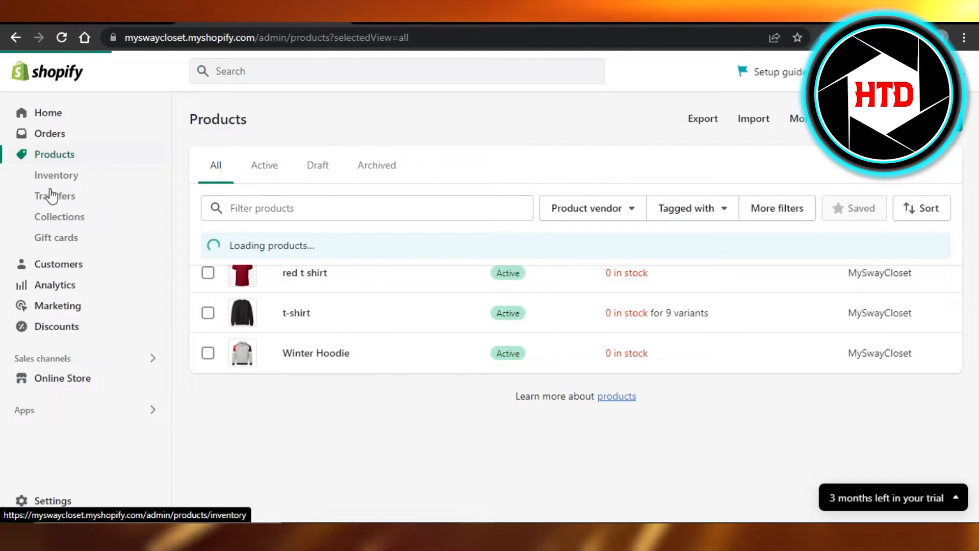
pyautogui.click(56, 175)
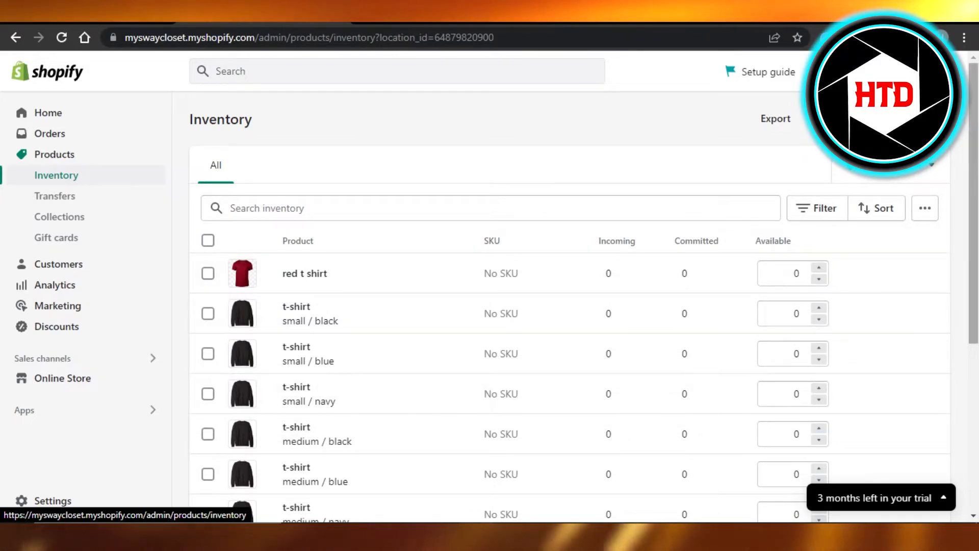
pyautogui.scroll(-3)
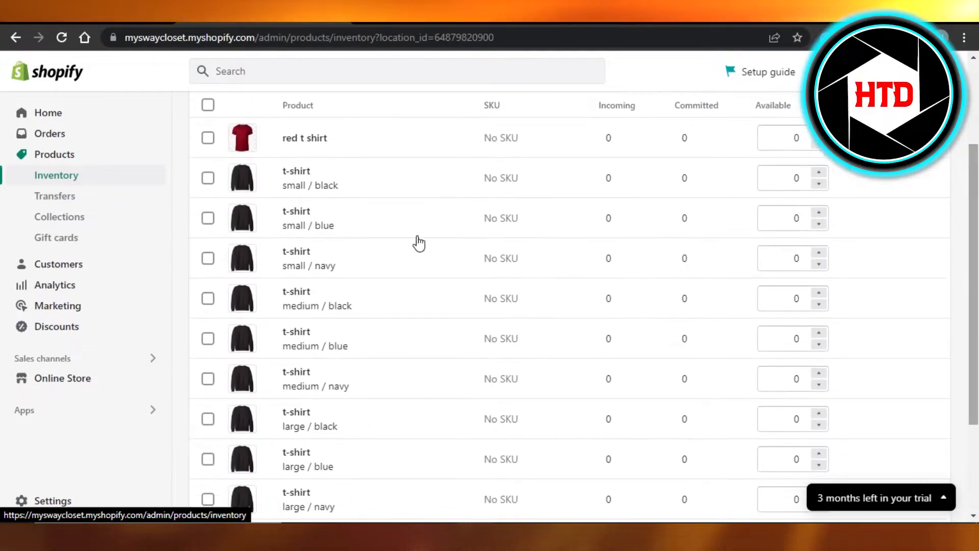
pyautogui.scroll(3)
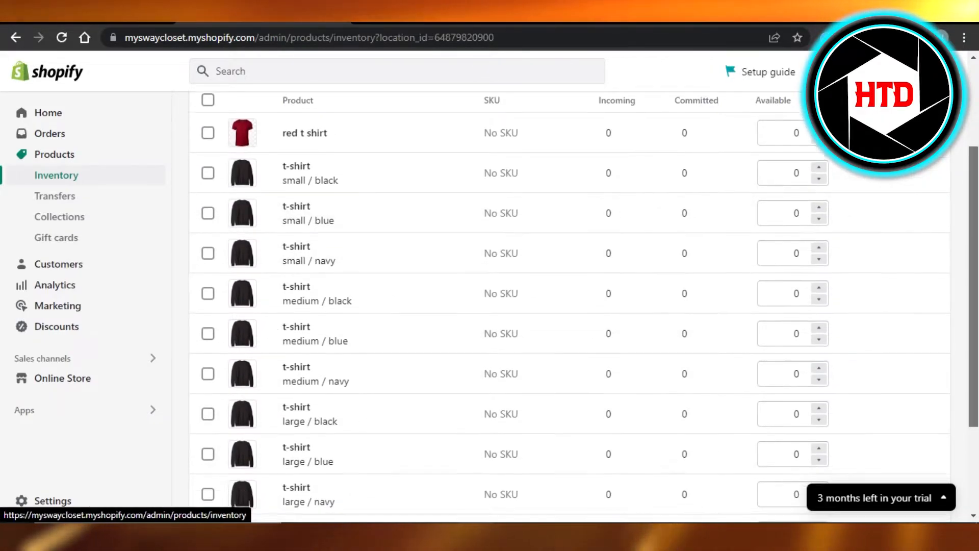
pyautogui.scroll(3)
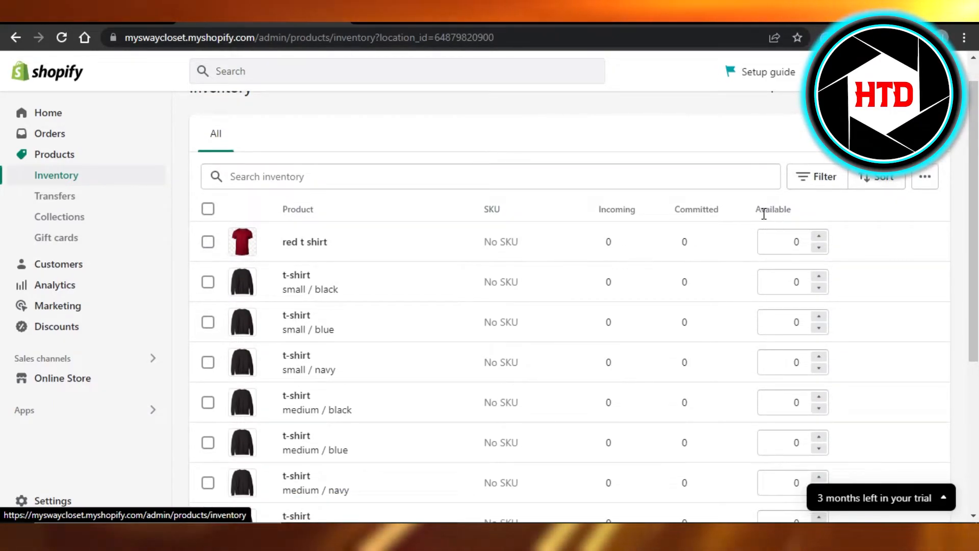
pyautogui.click(792, 241)
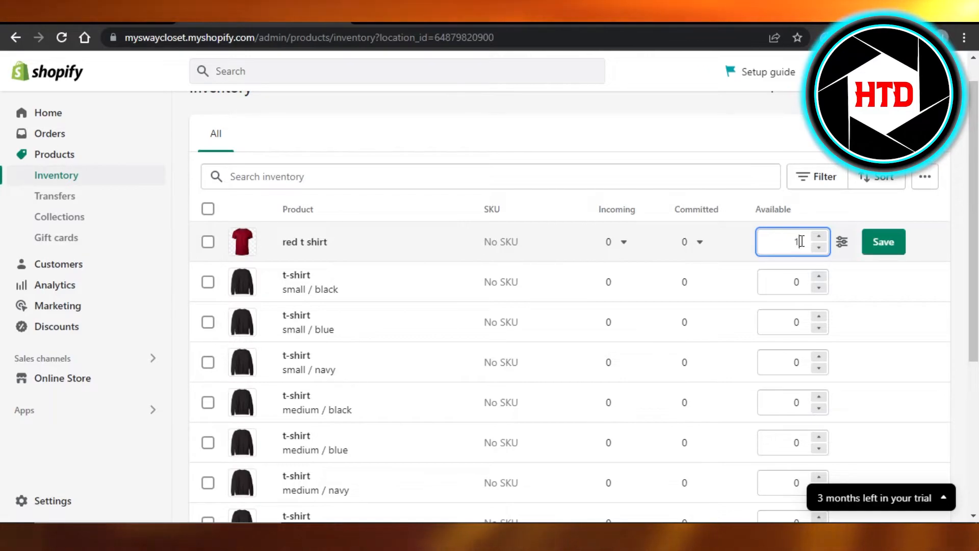
# - Save 100 as the red t shirt's available quantity, then test the up/down arrows
pyautogui.write('100')
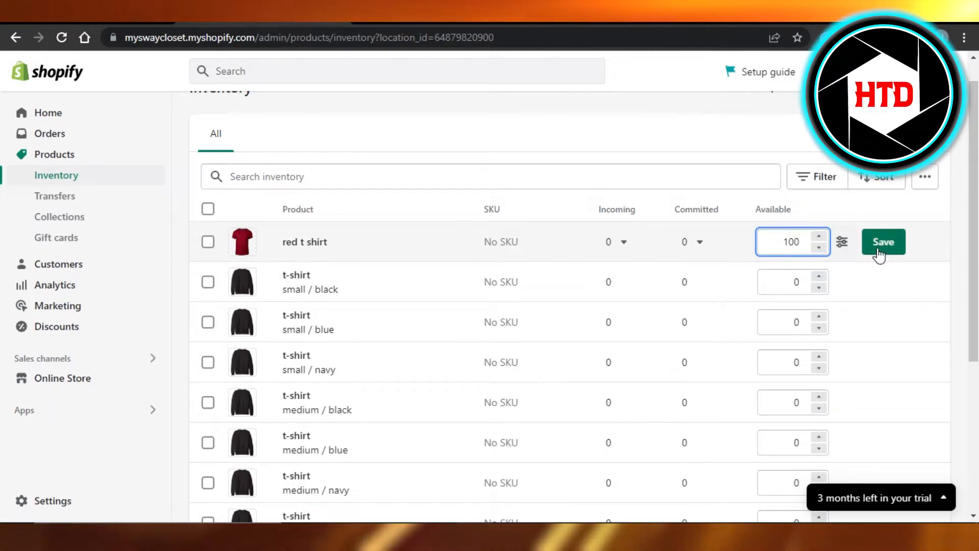
pyautogui.click(883, 241)
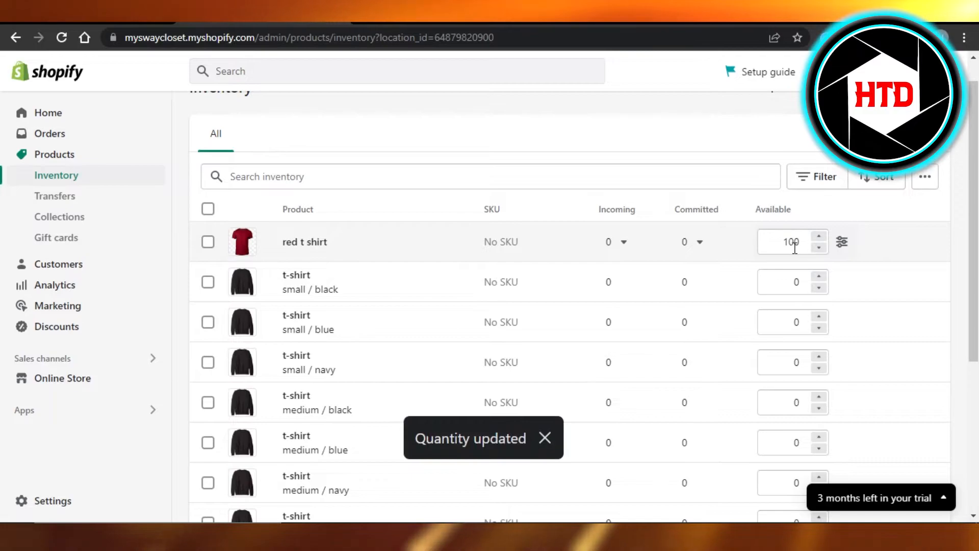
pyautogui.moveTo(819, 253)
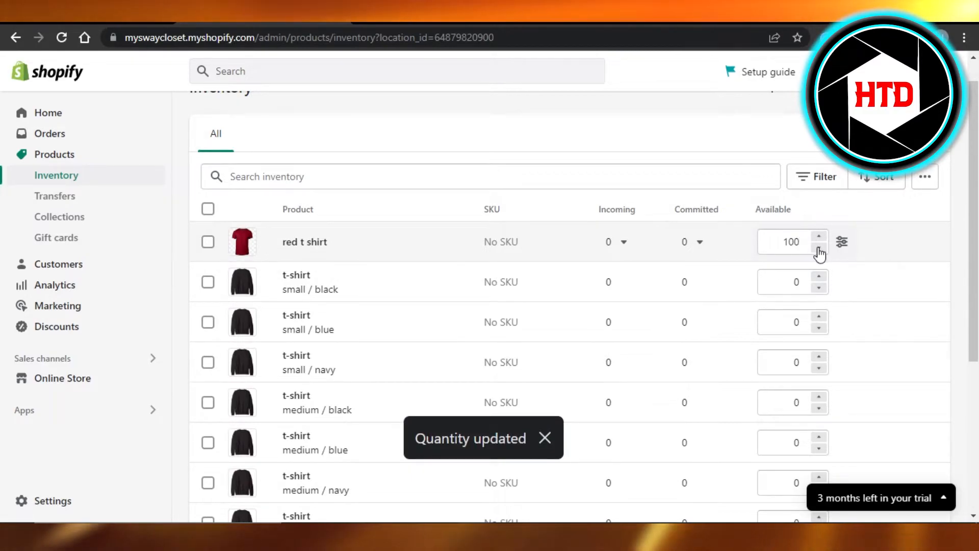
pyautogui.click(820, 248)
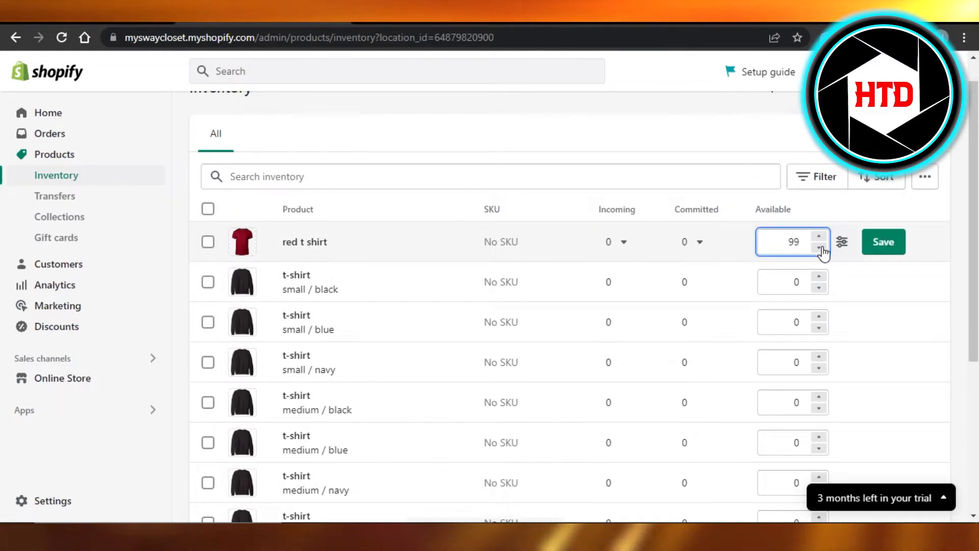
pyautogui.click(820, 237)
pyautogui.write('3')
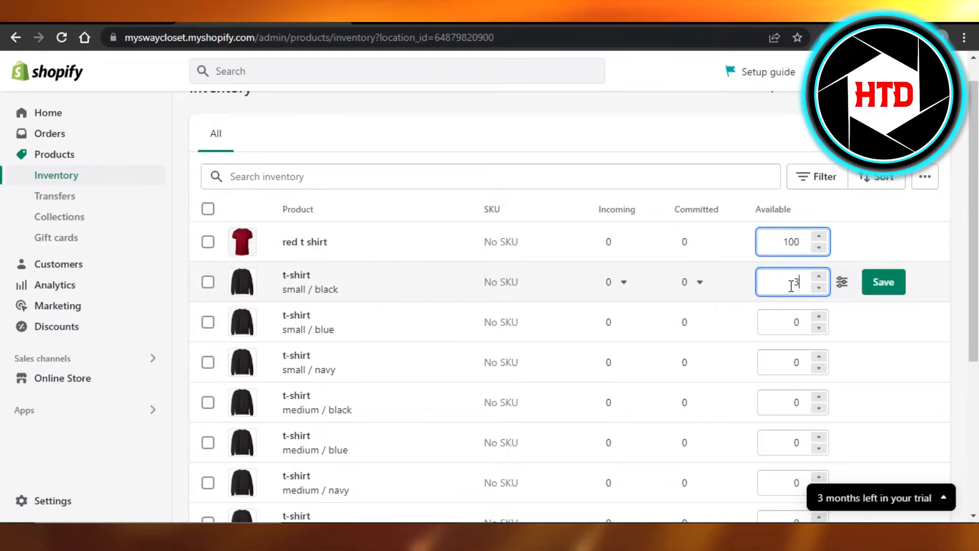
pyautogui.scroll(-3)
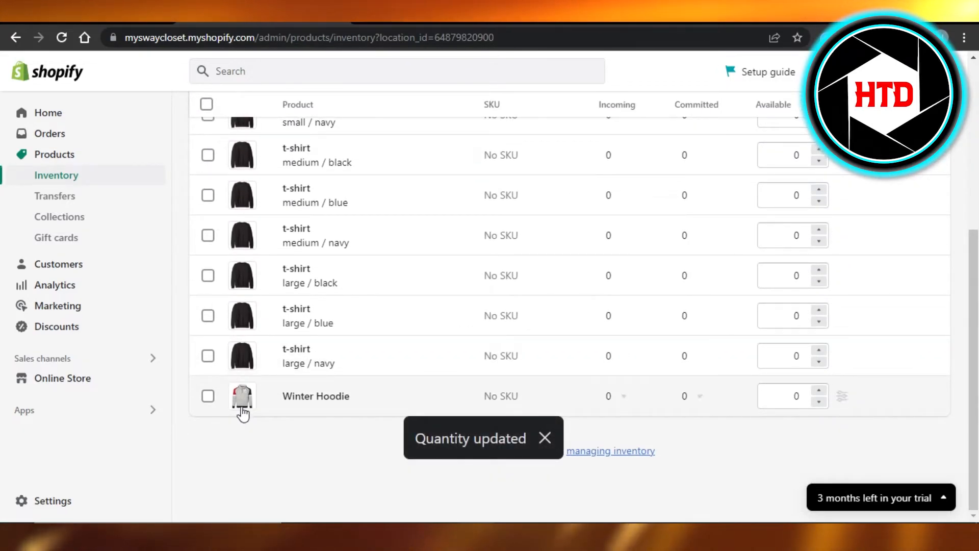
# - Enter 70 in the Winter Hoodie's Available box and save it
pyautogui.click(793, 396)
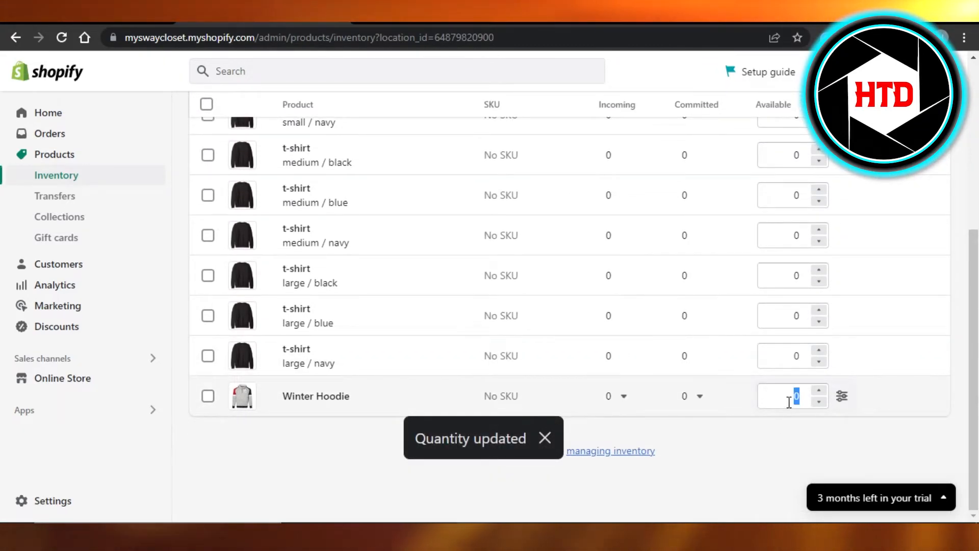
pyautogui.write('70')
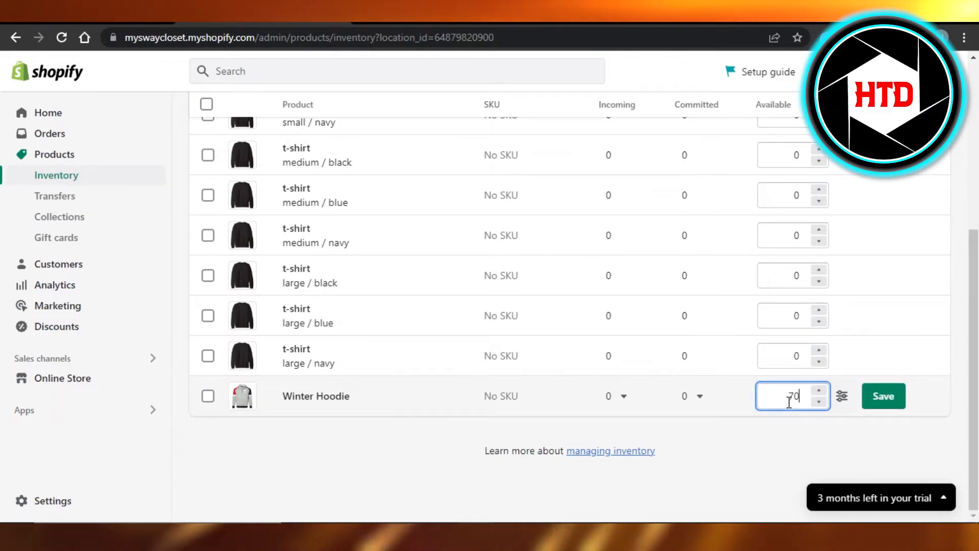
pyautogui.click(882, 395)
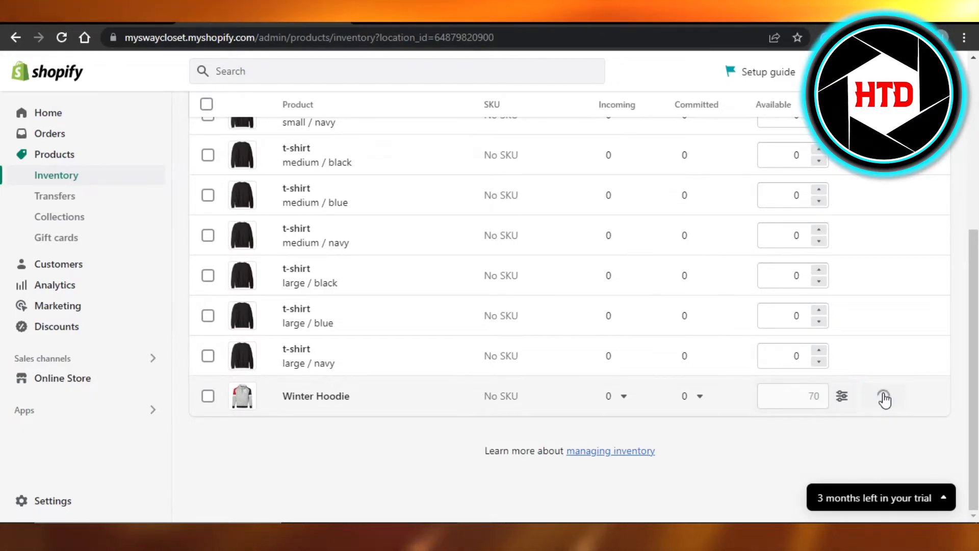
pyautogui.click(884, 396)
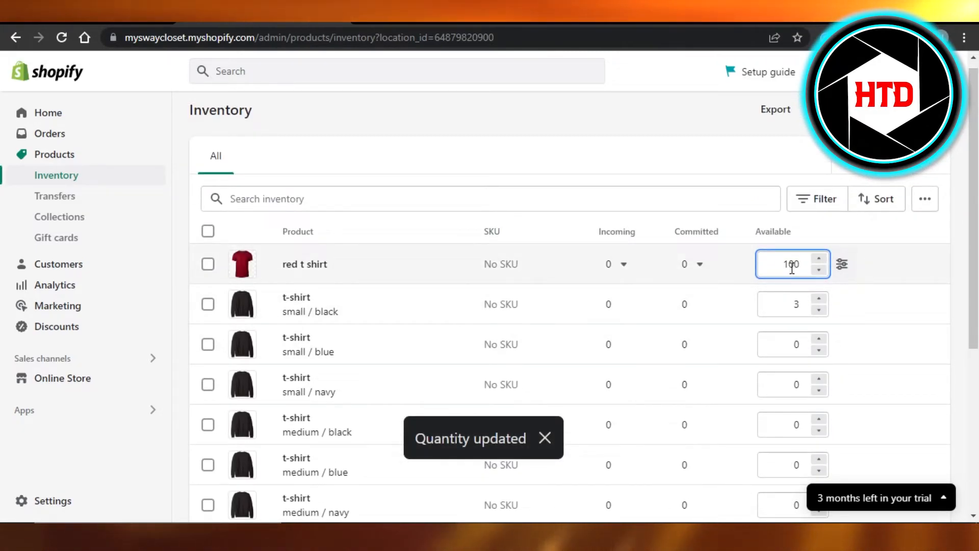
# - Open the red t shirt's quantity adjustment panel and show its Reason options
pyautogui.click(842, 263)
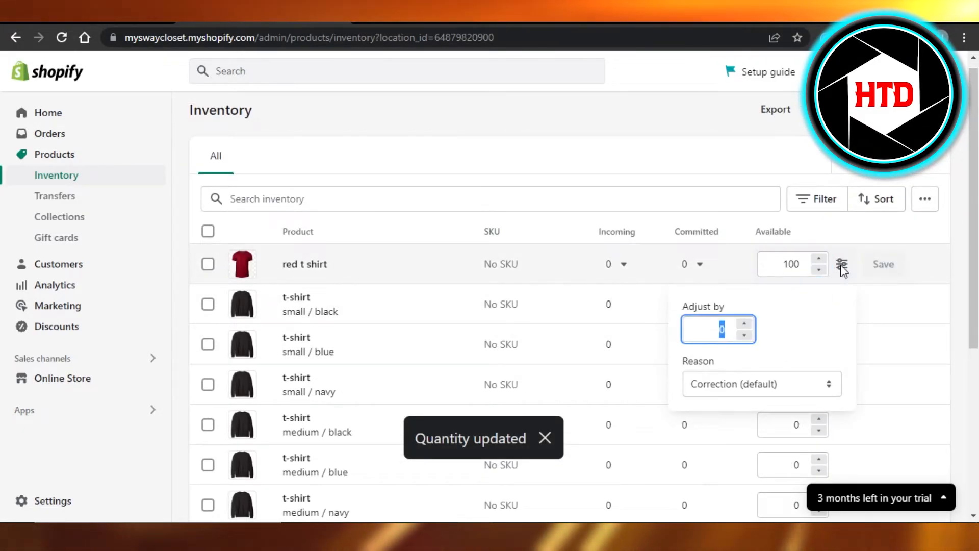
pyautogui.click(762, 383)
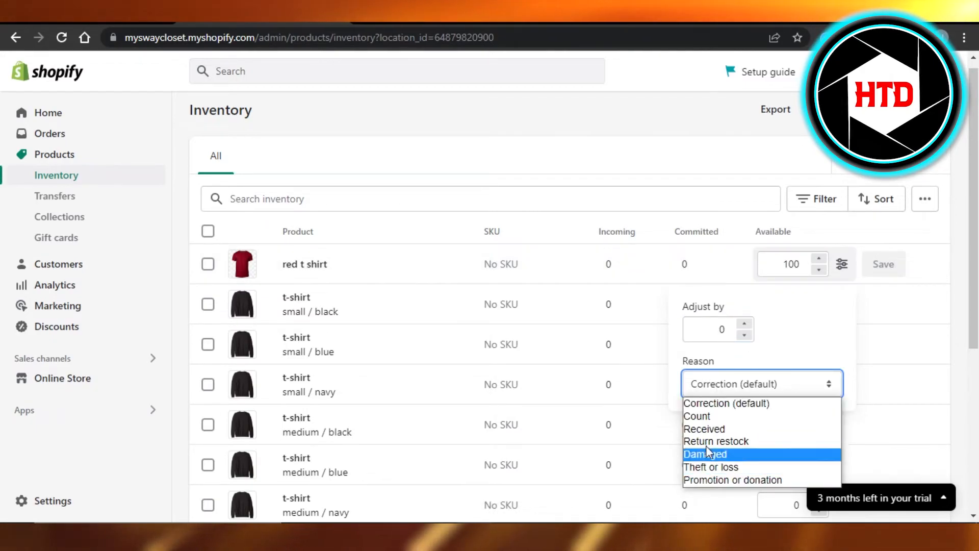
pyautogui.moveTo(710, 467)
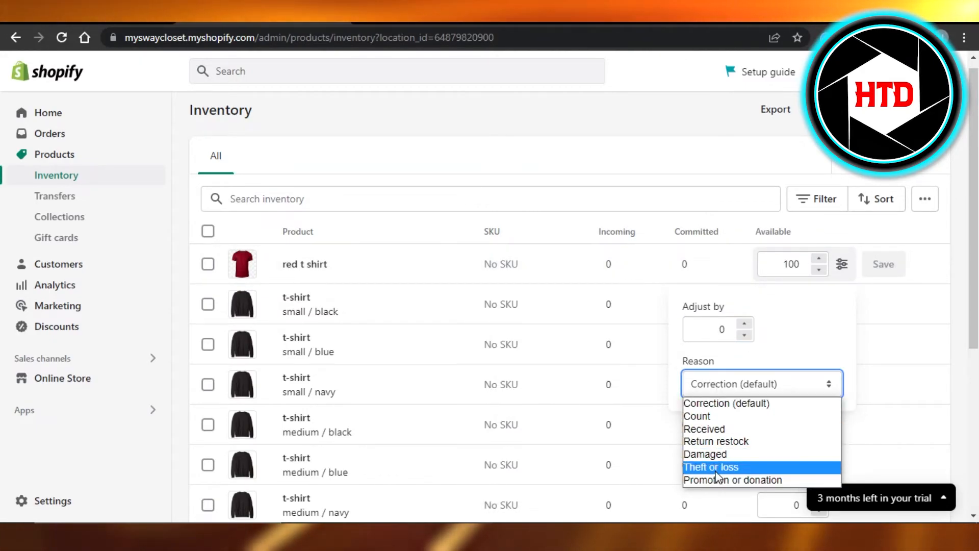
pyautogui.moveTo(698, 416)
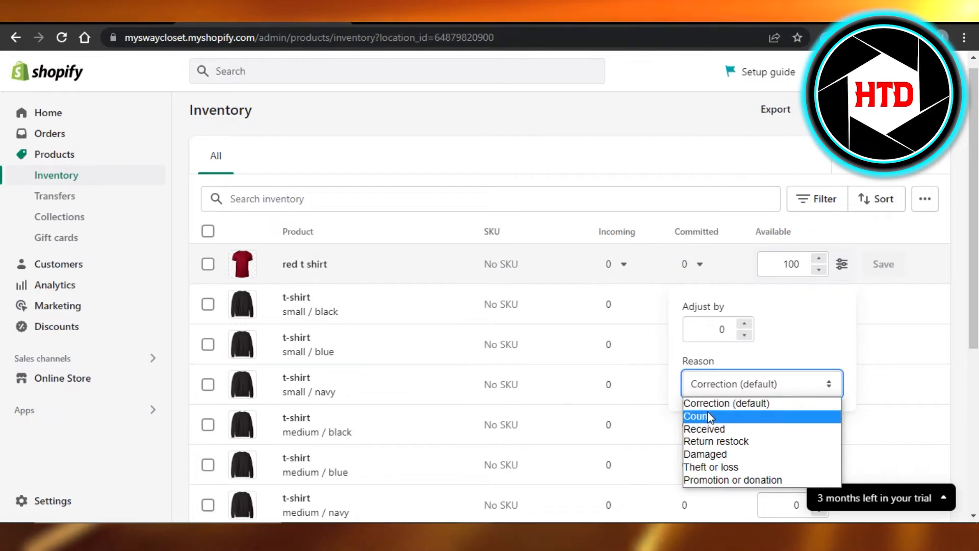
pyautogui.moveTo(705, 454)
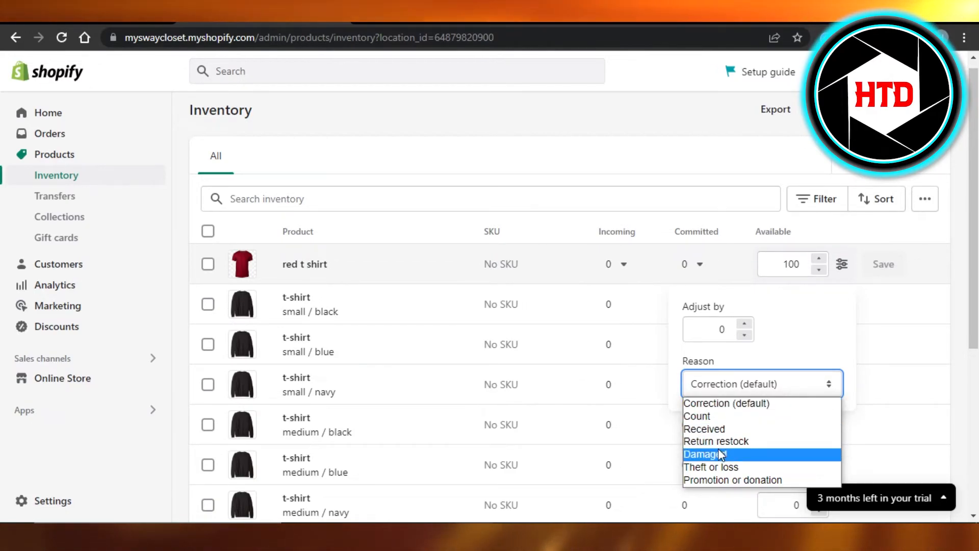
pyautogui.moveTo(711, 467)
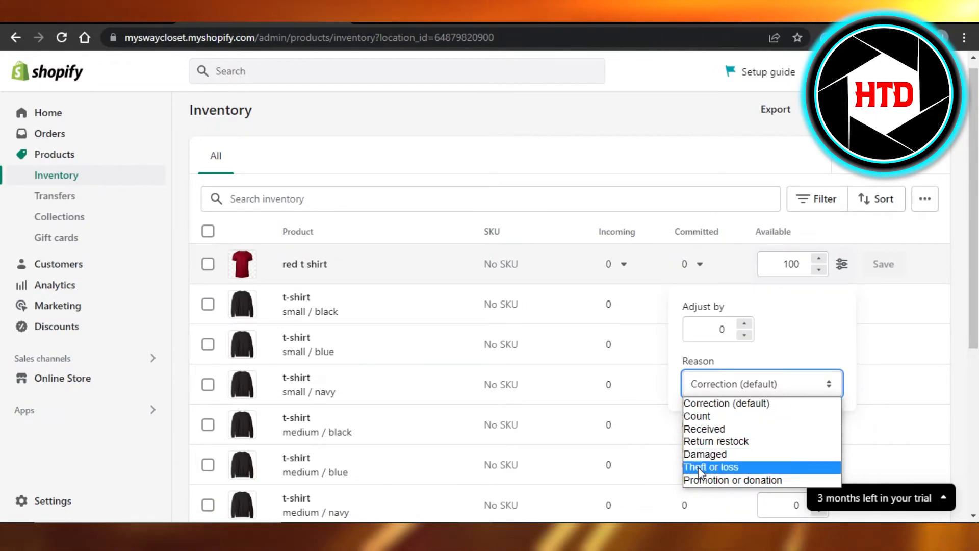